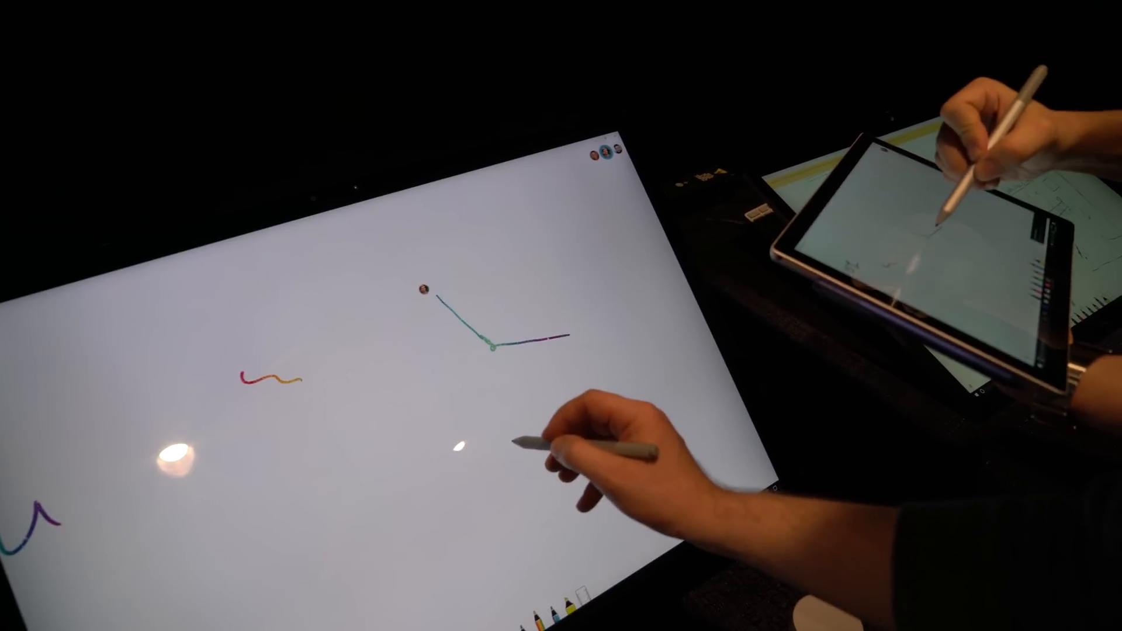
Step: Draw a rainbow ink stroke running down-left below the angled teal-and-purple line
left_click_drag(493, 344, 401, 401)
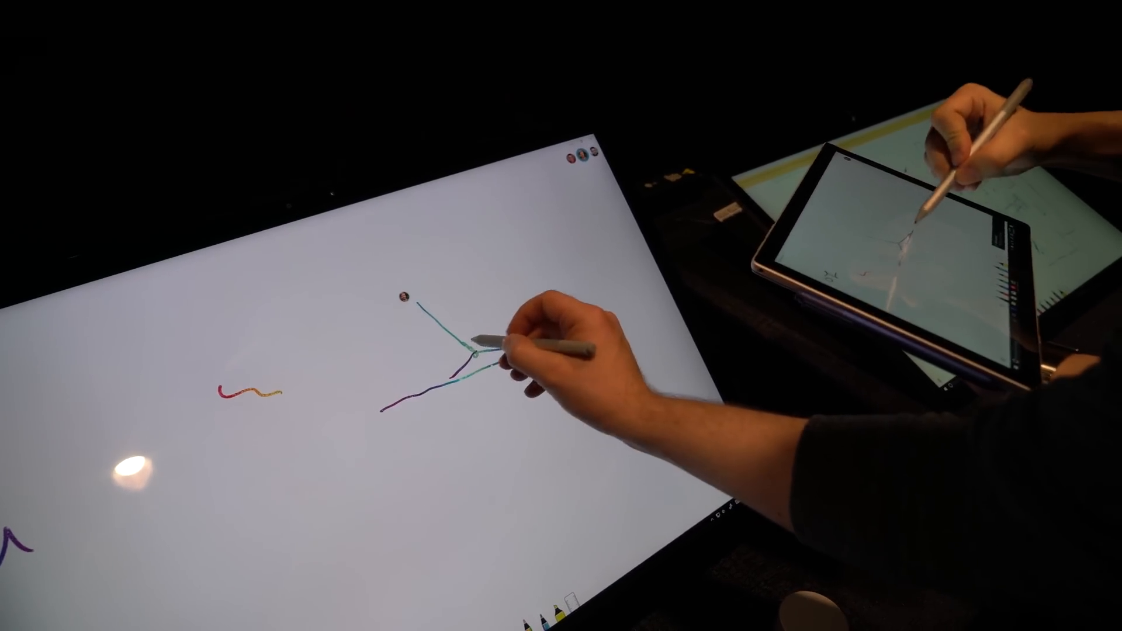